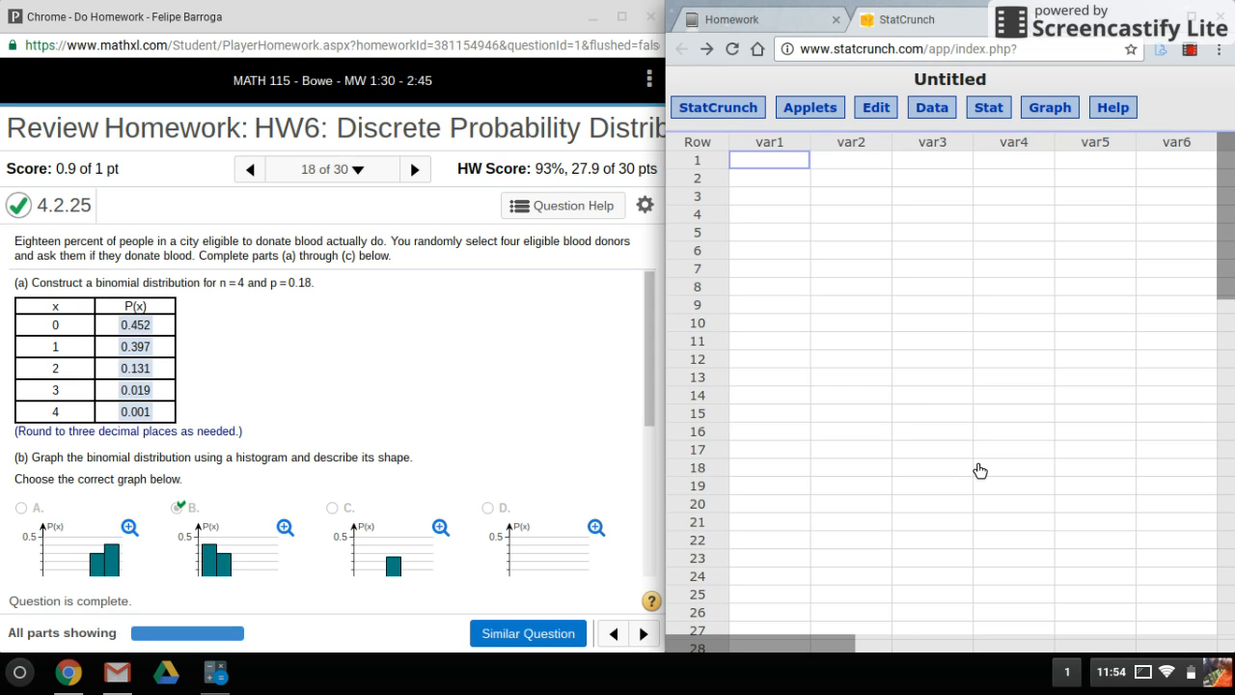
pyautogui.moveTo(594, 297)
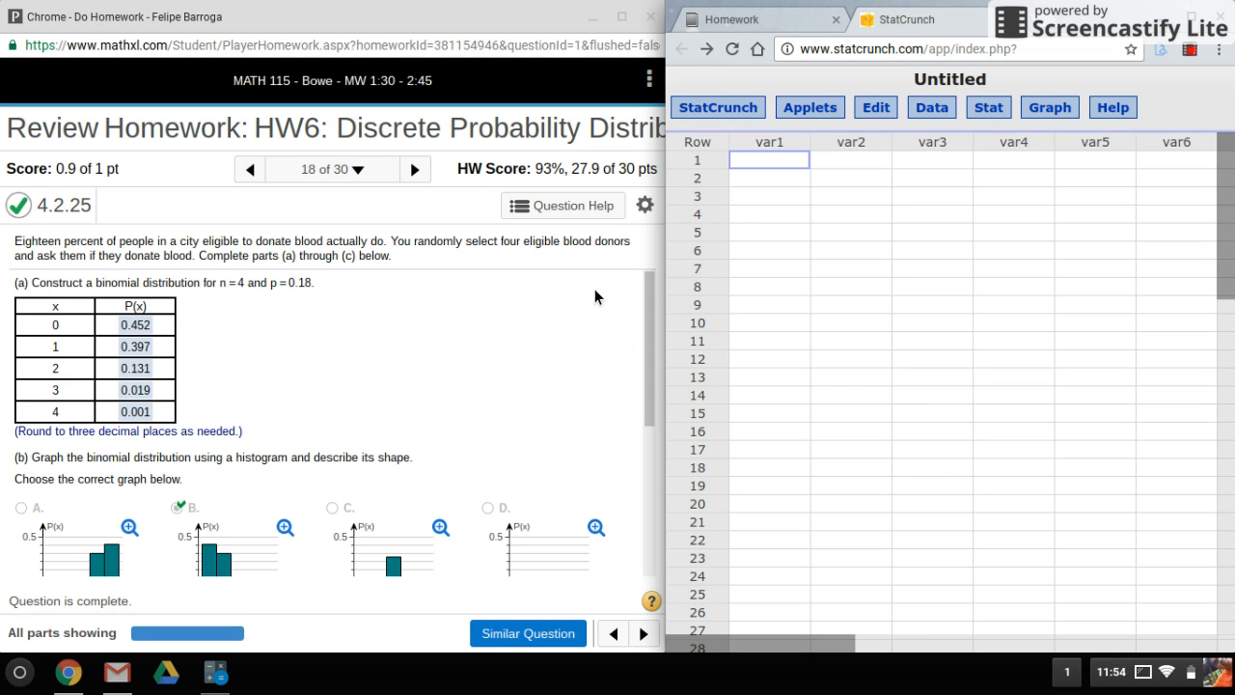
pyautogui.moveTo(934, 343)
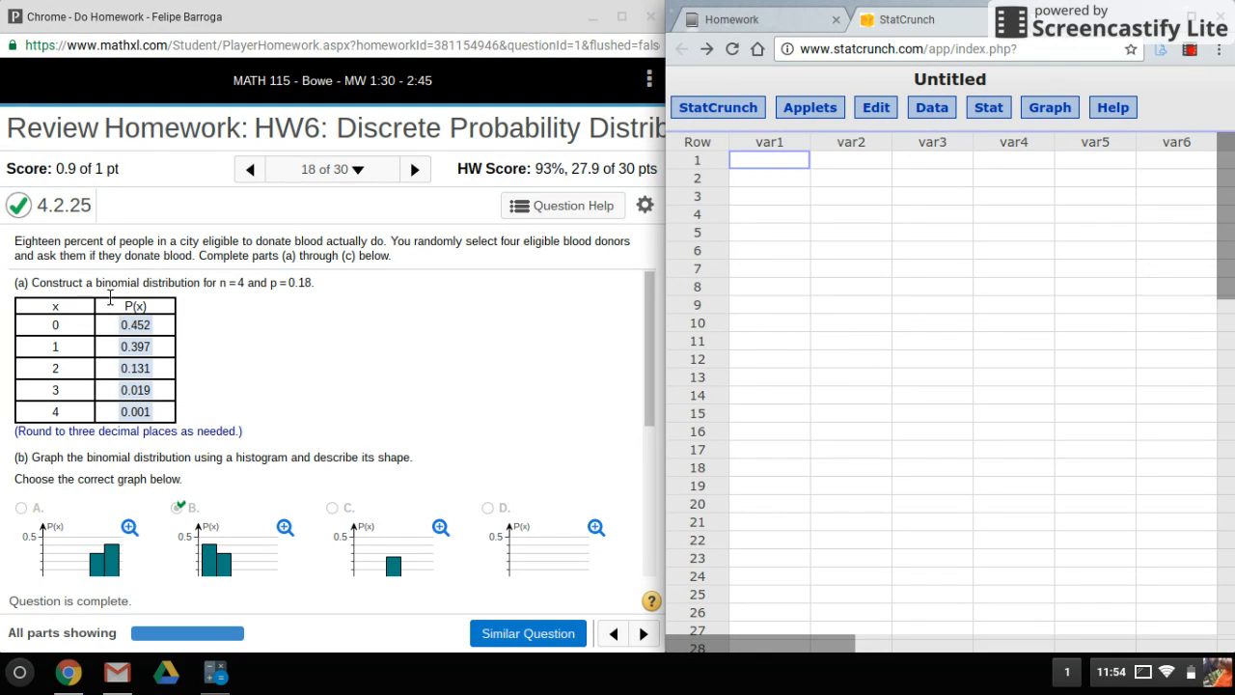
pyautogui.moveTo(208, 297)
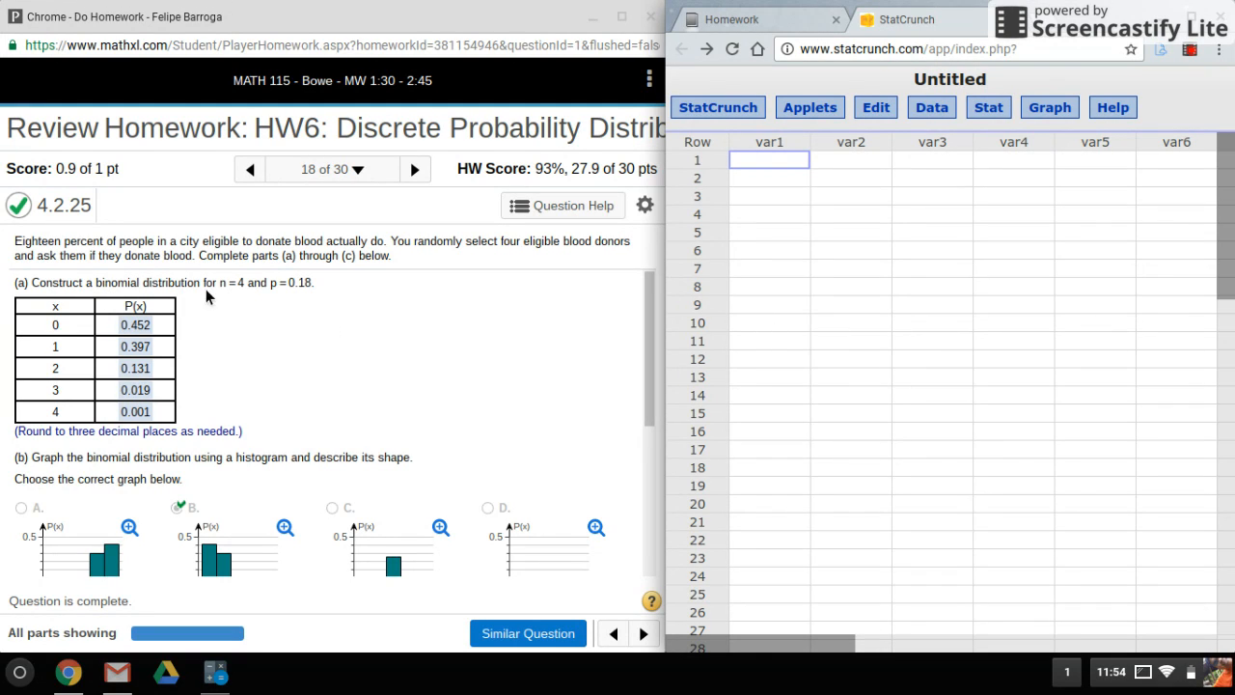
pyautogui.moveTo(347, 328)
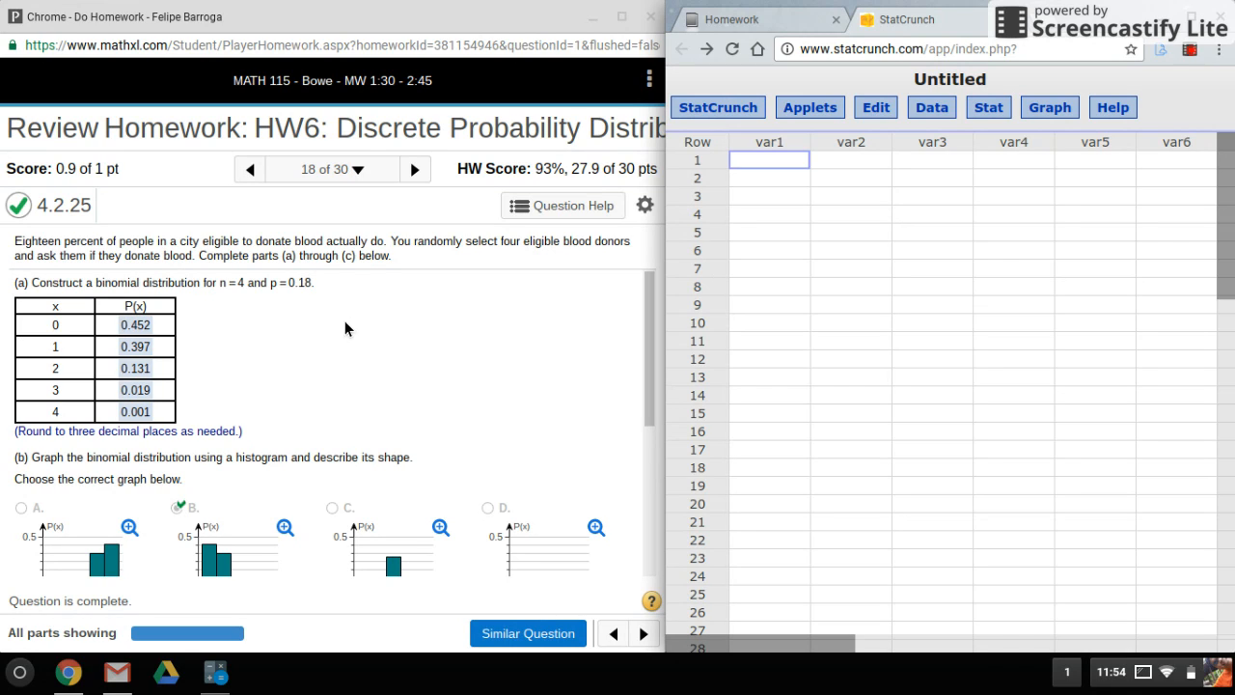
pyautogui.moveTo(209, 344)
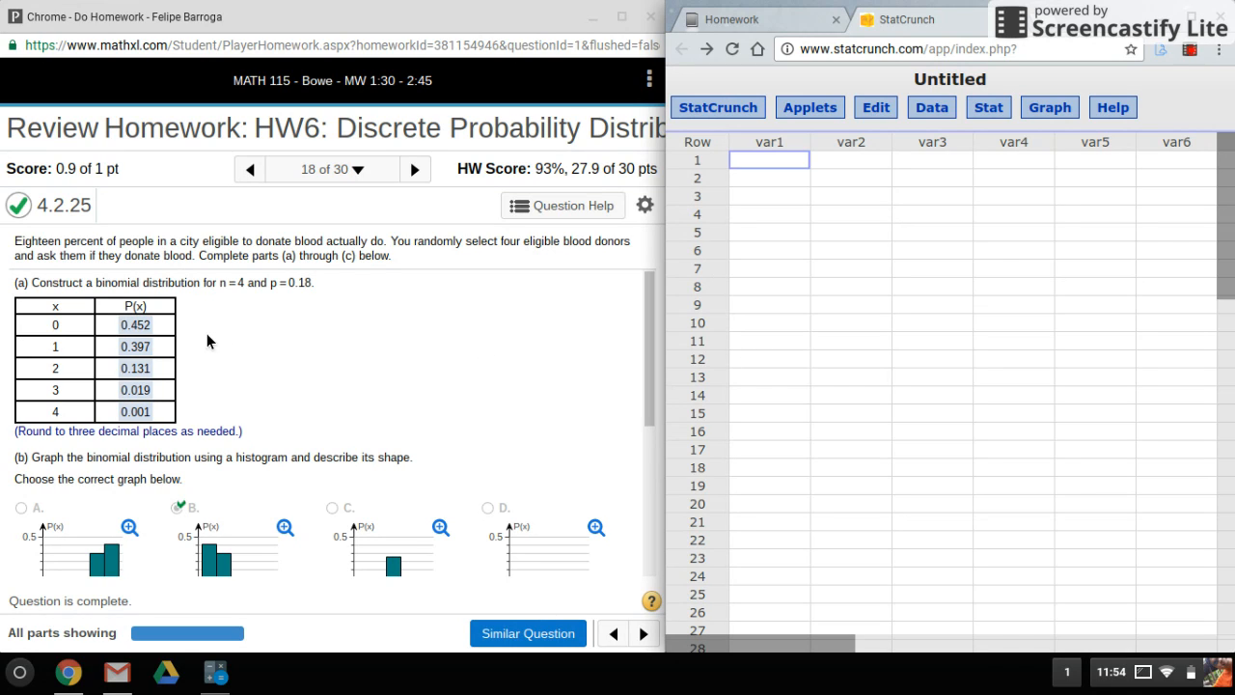
pyautogui.moveTo(287, 317)
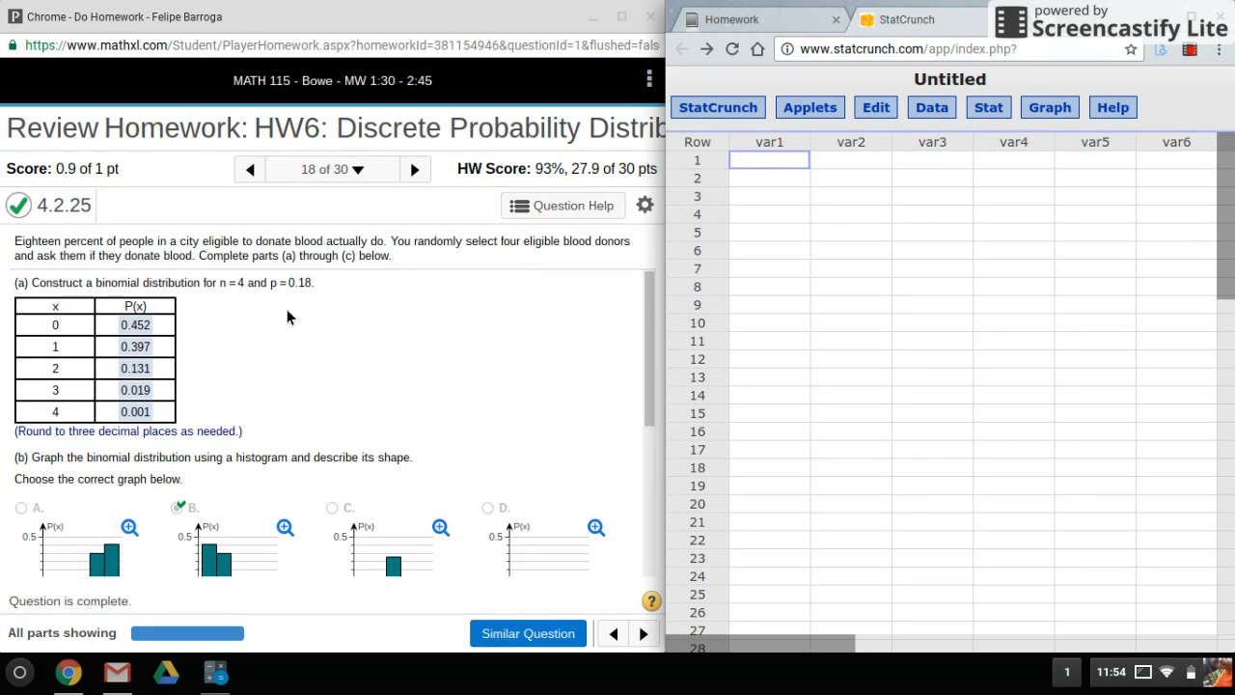
pyautogui.moveTo(154, 299)
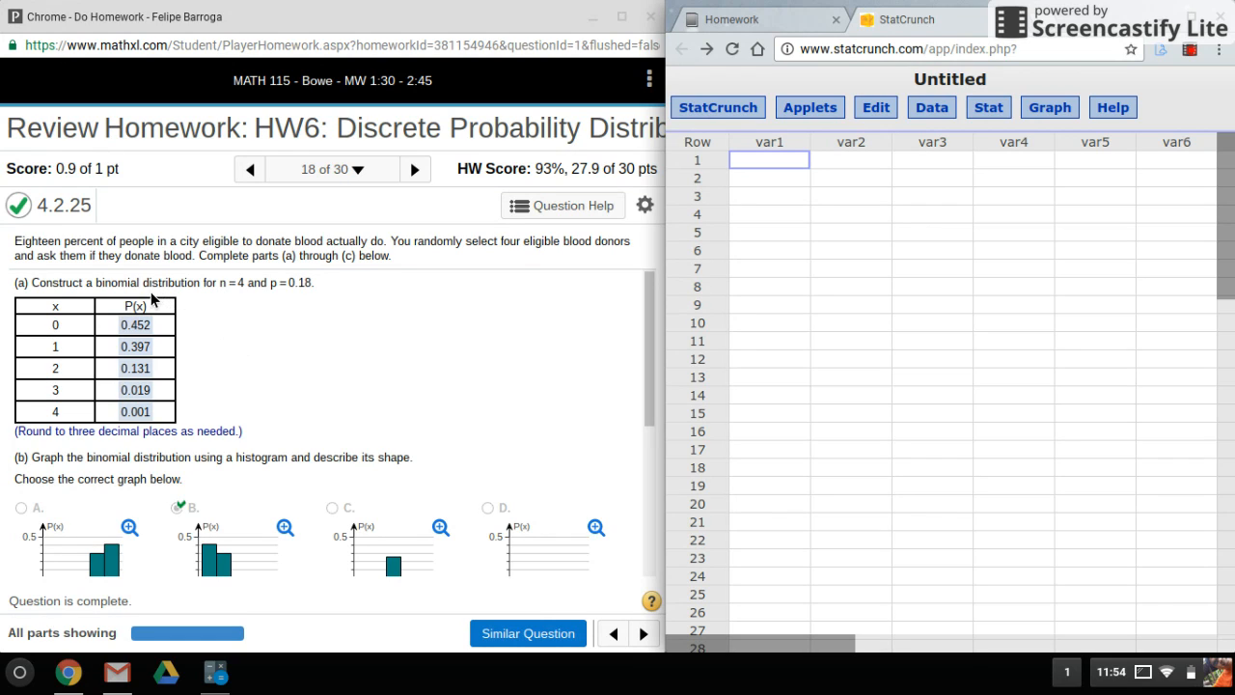
pyautogui.moveTo(231, 293)
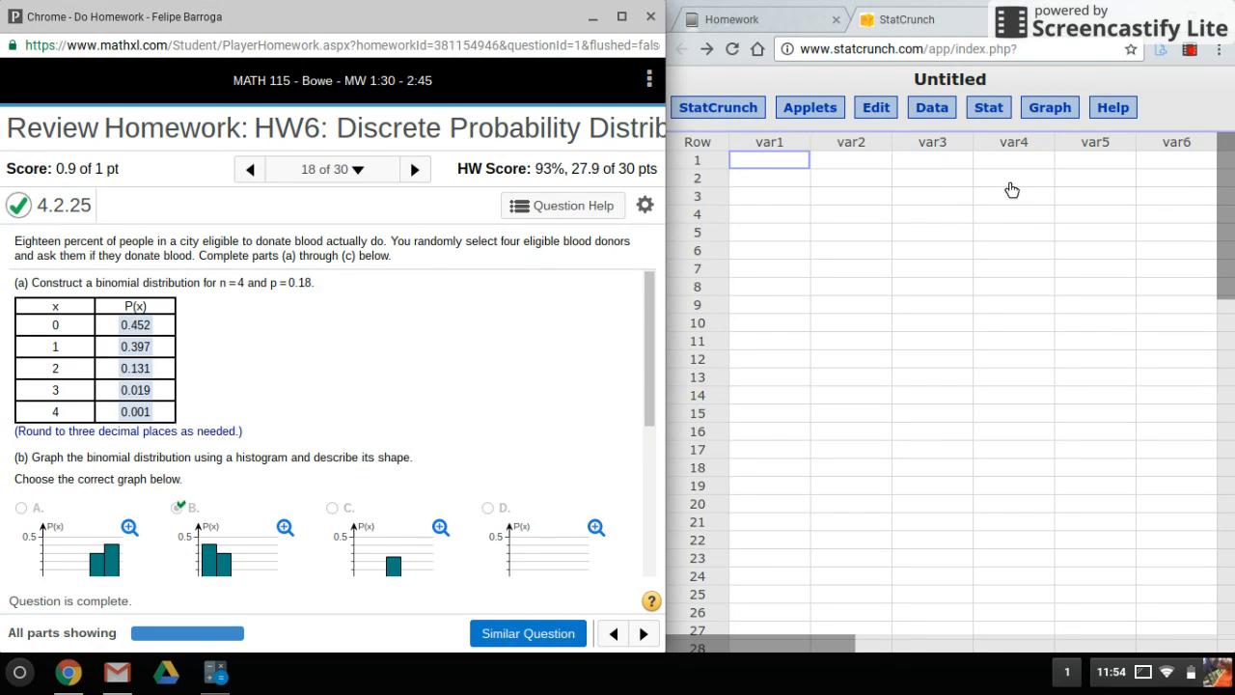
# Step: Compute the binomial distribution for n = 4, p = 0.18 with relation =, via Stat > Calculators > Binomial
pyautogui.click(988, 108)
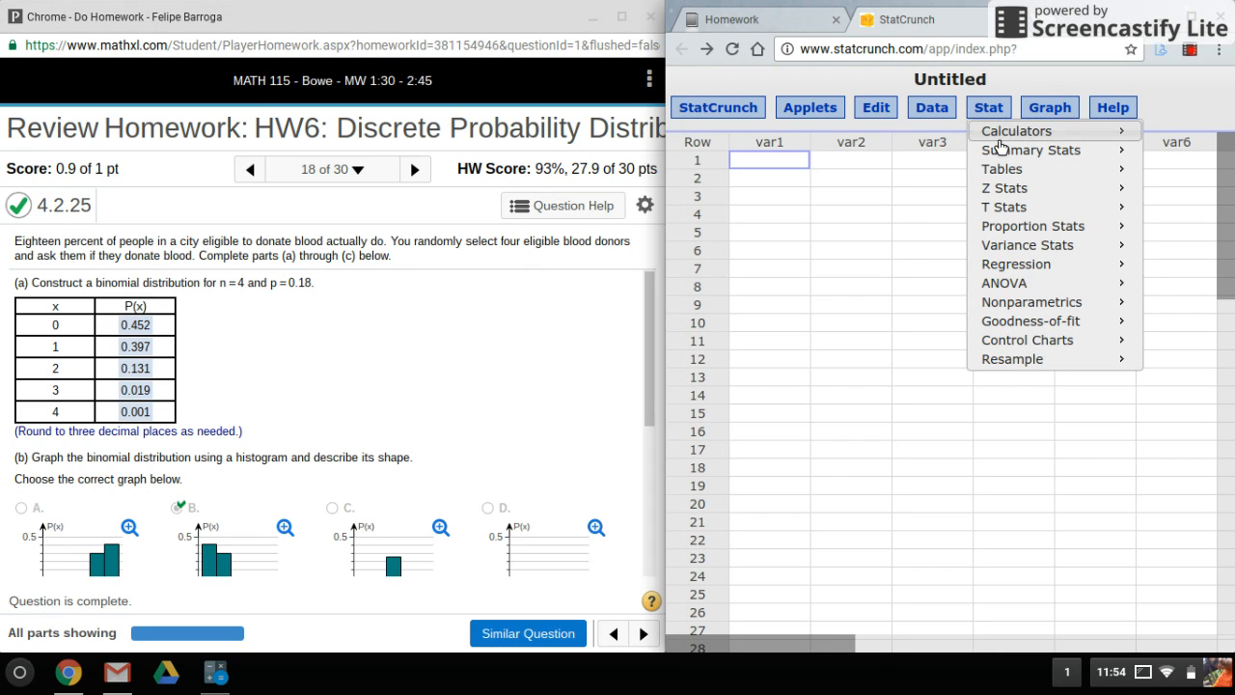
pyautogui.moveTo(1015, 131)
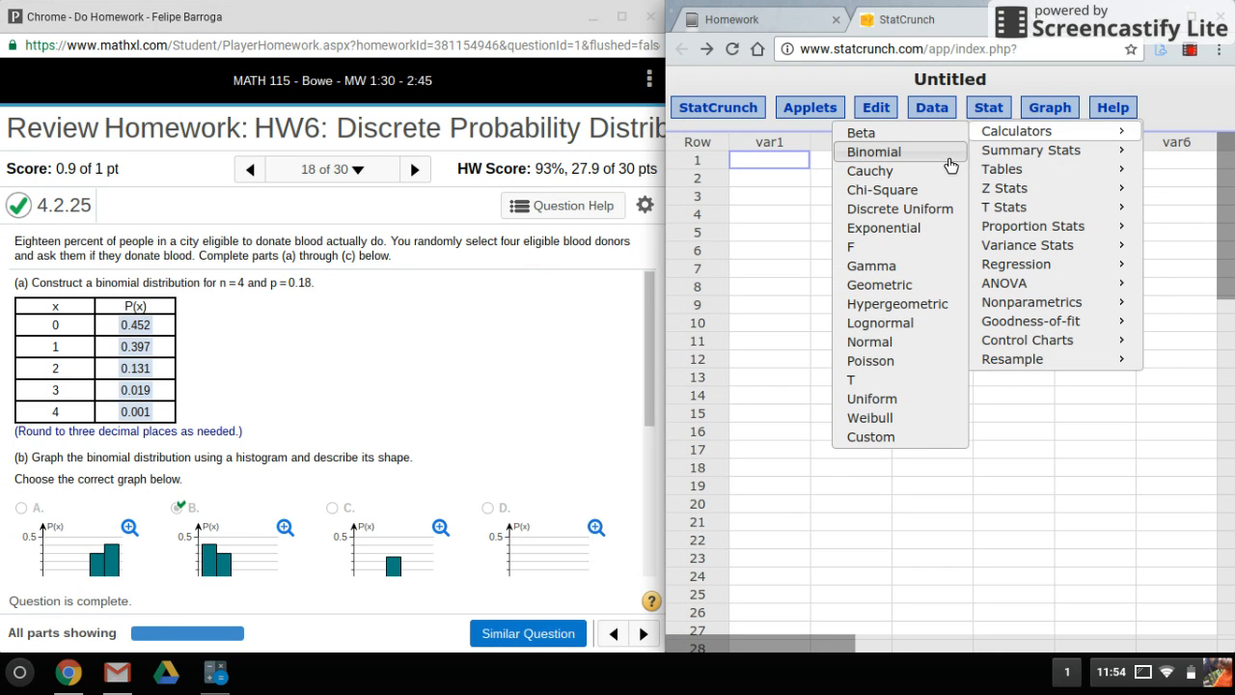
pyautogui.click(873, 151)
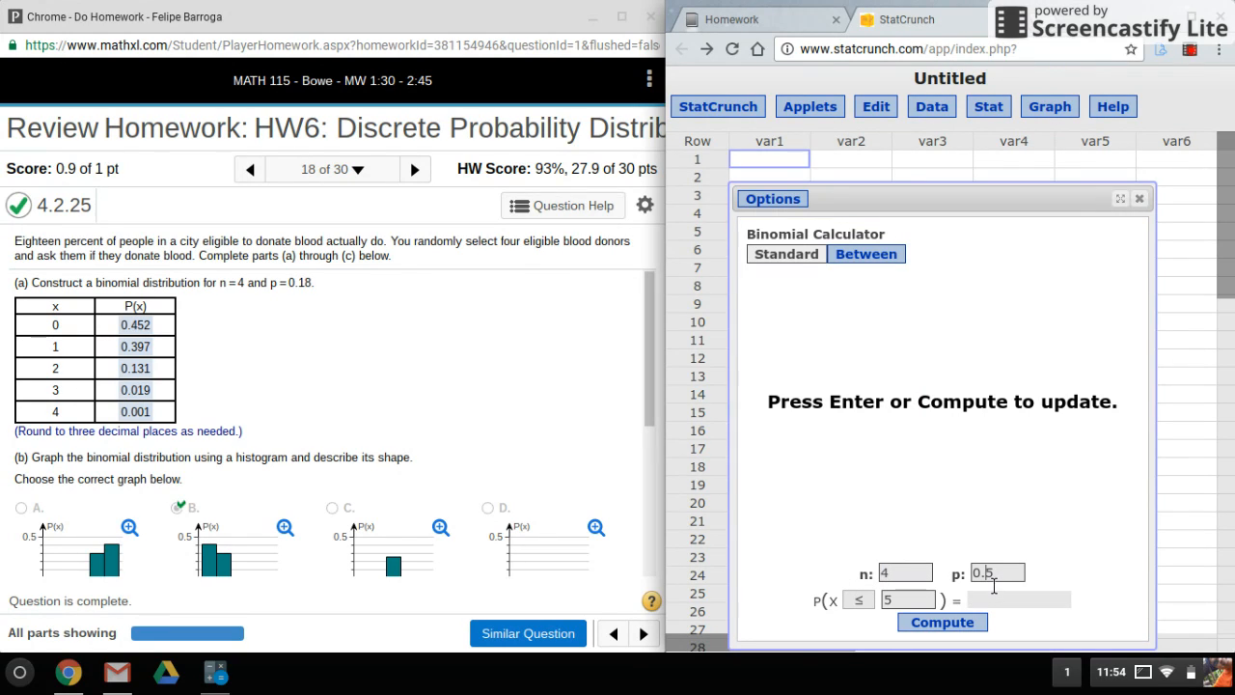
pyautogui.write('0.18')
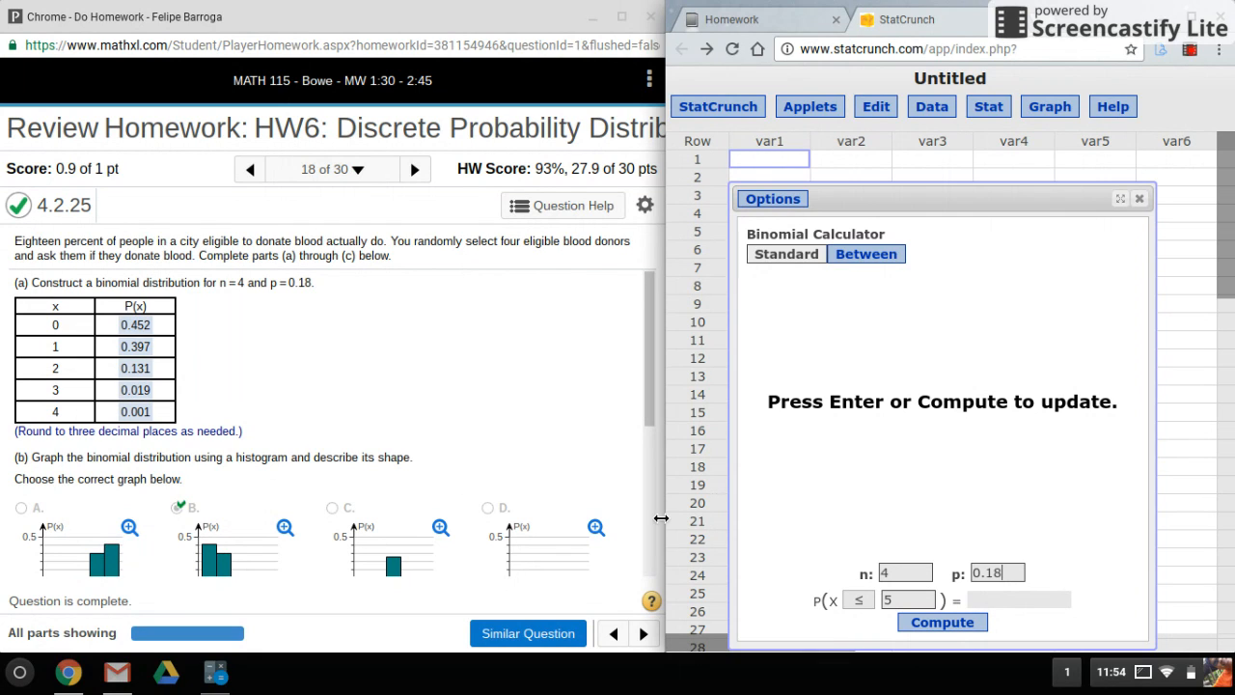
pyautogui.click(942, 621)
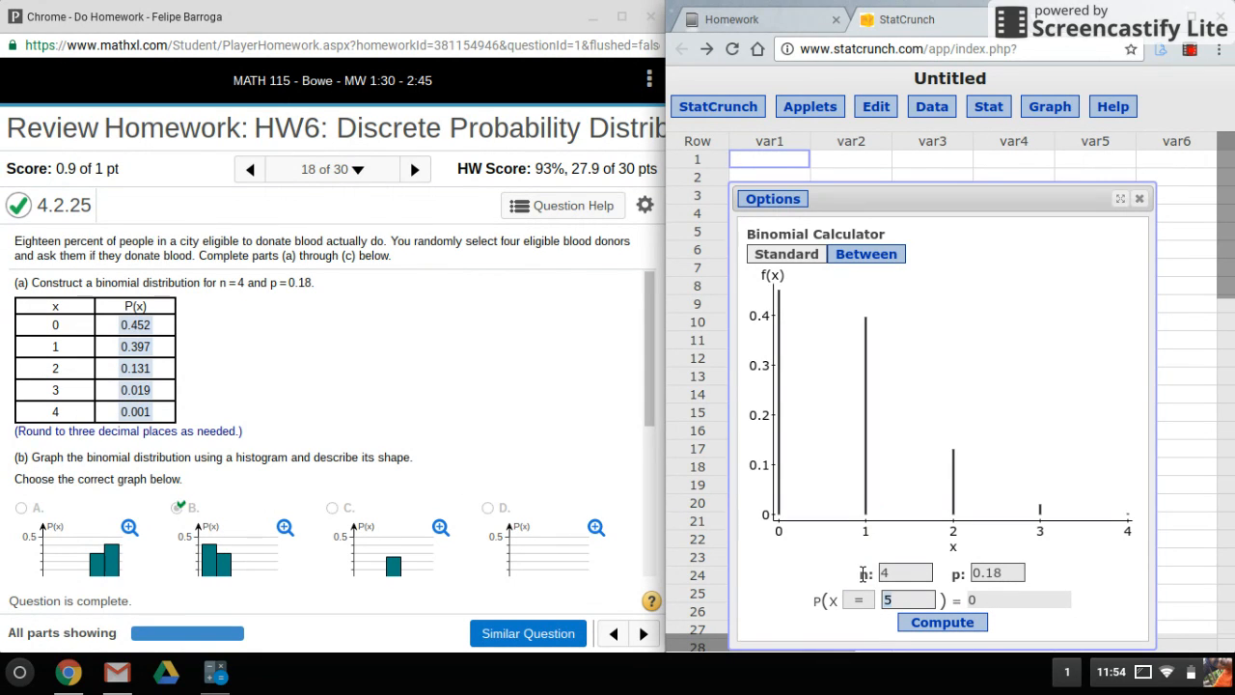
# Step: Compute P(X = 4), giving approximately 0.00104976
pyautogui.click(942, 621)
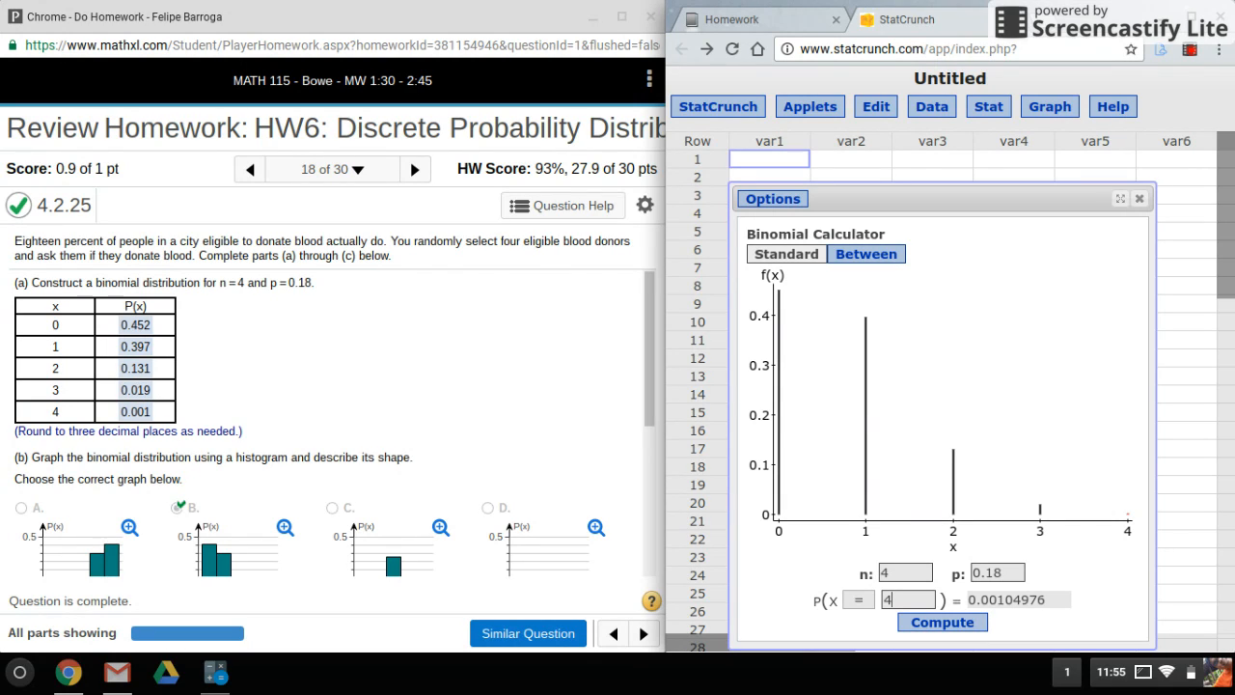
pyautogui.moveTo(428, 423)
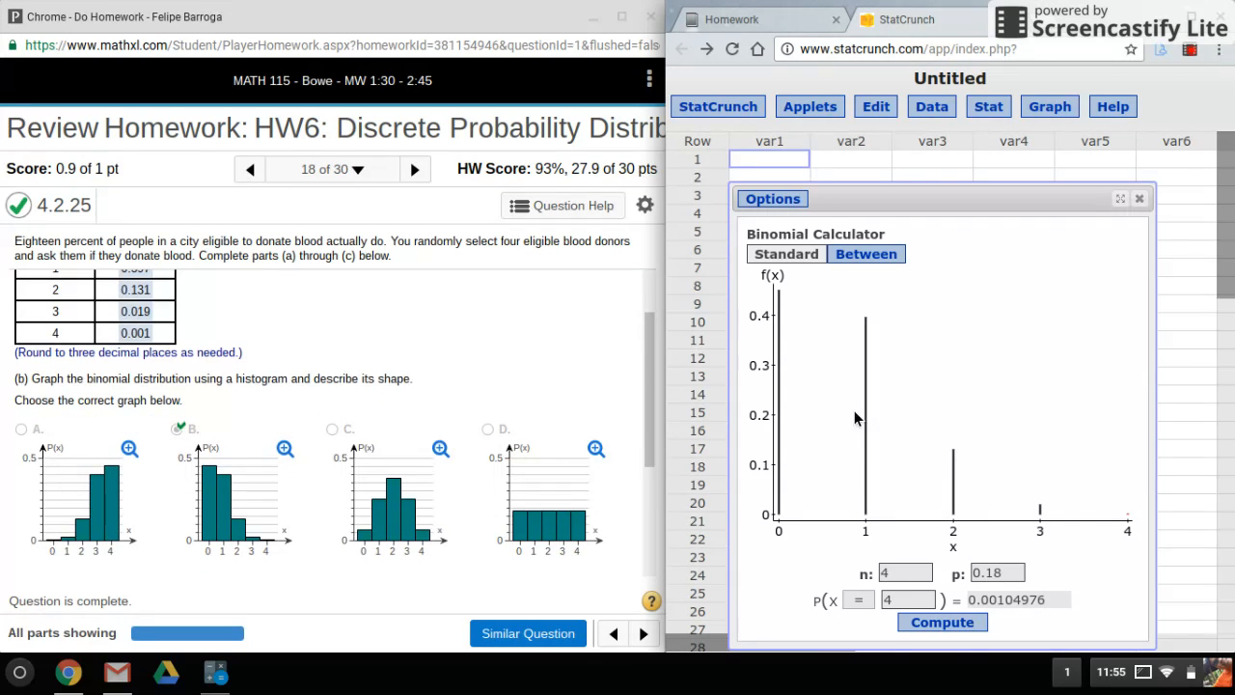
pyautogui.scroll(-3)
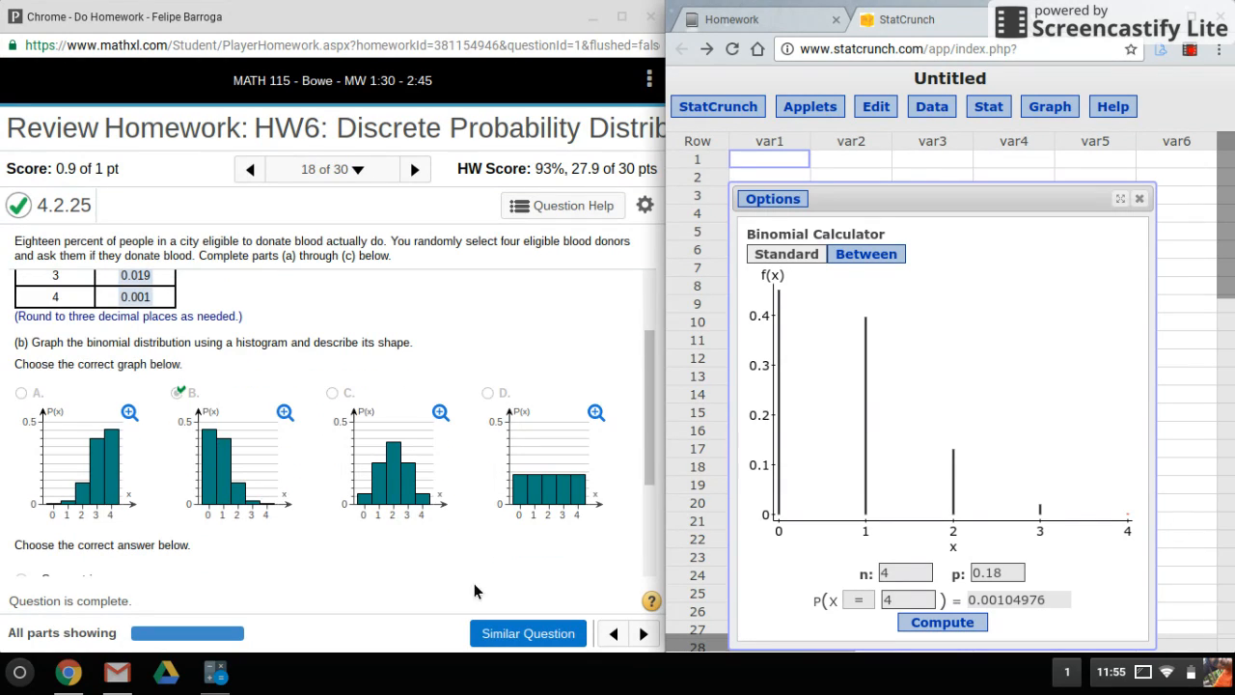
pyautogui.moveTo(355, 570)
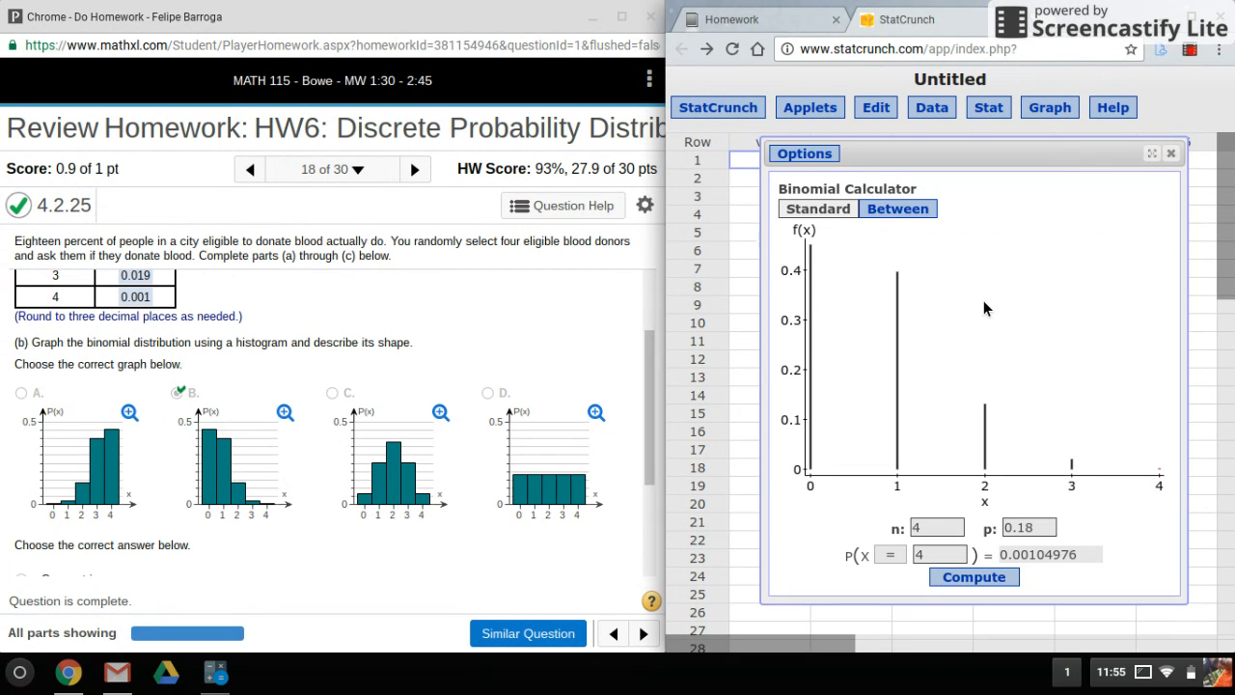
pyautogui.moveTo(1112, 216)
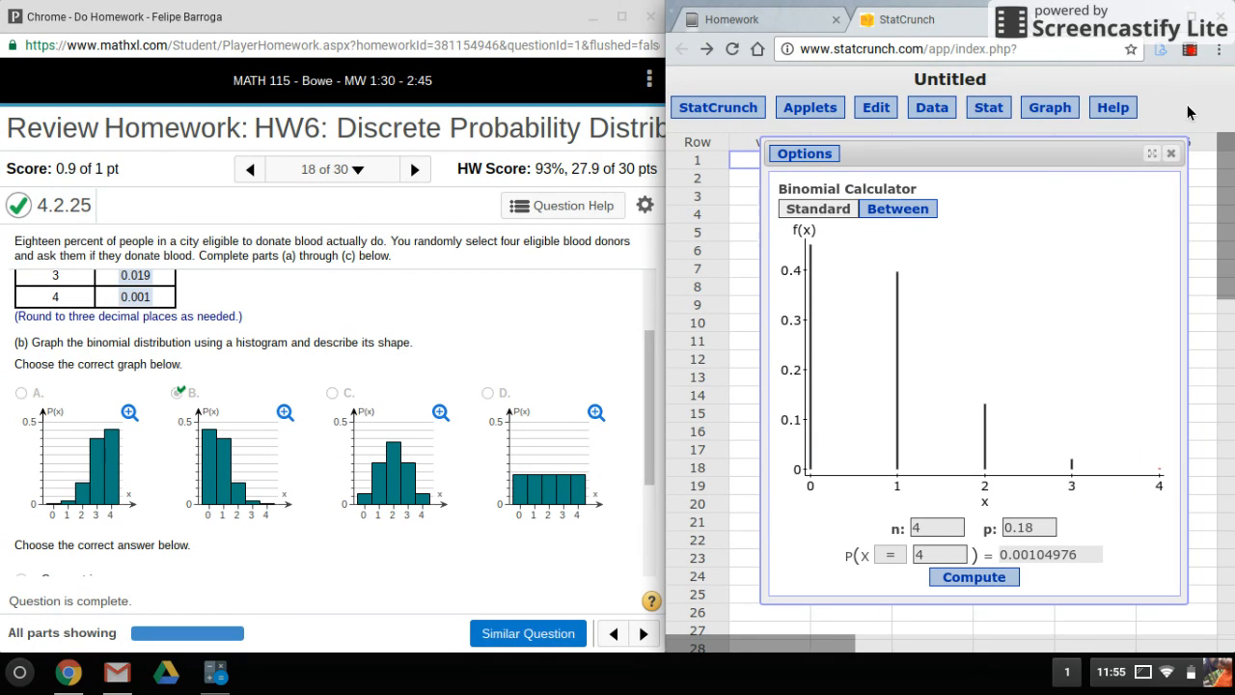
pyautogui.moveTo(1189, 50)
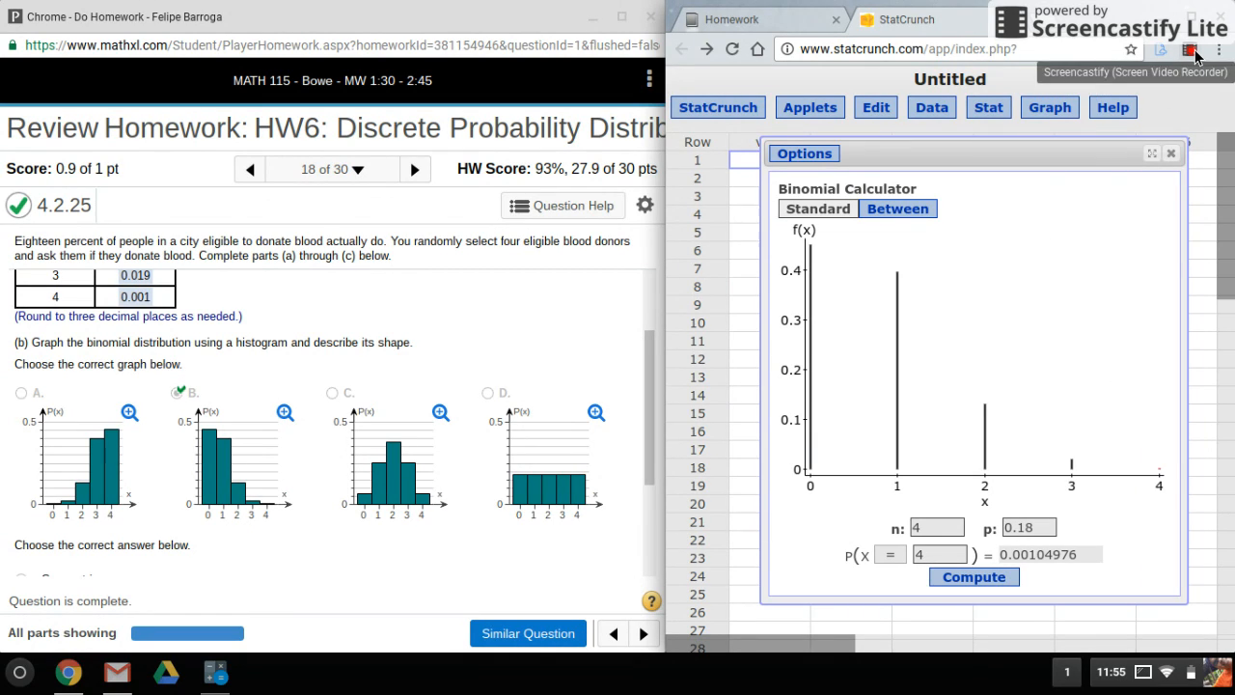